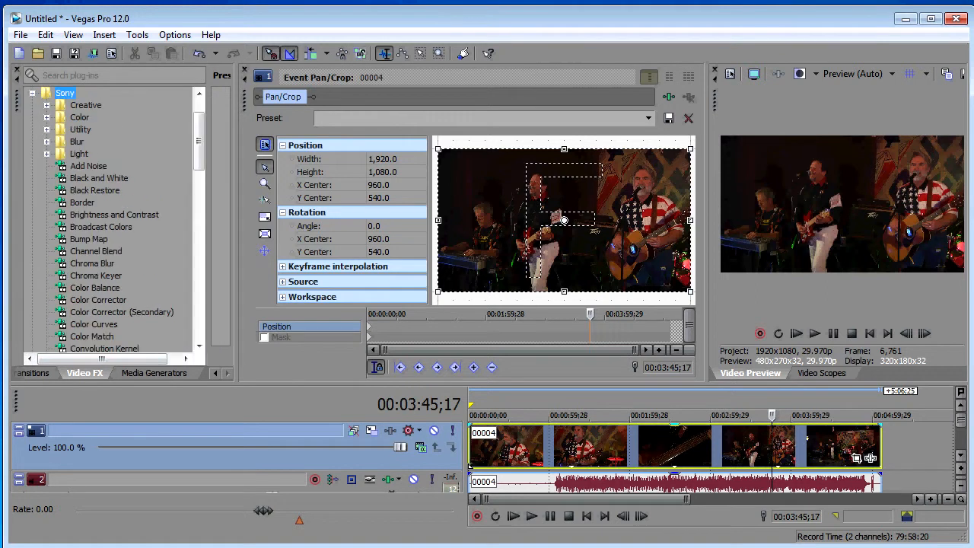
# Apply Sony Pixelate to clip 00004, then return to the Pan/Crop settings
pyautogui.scroll(-3)
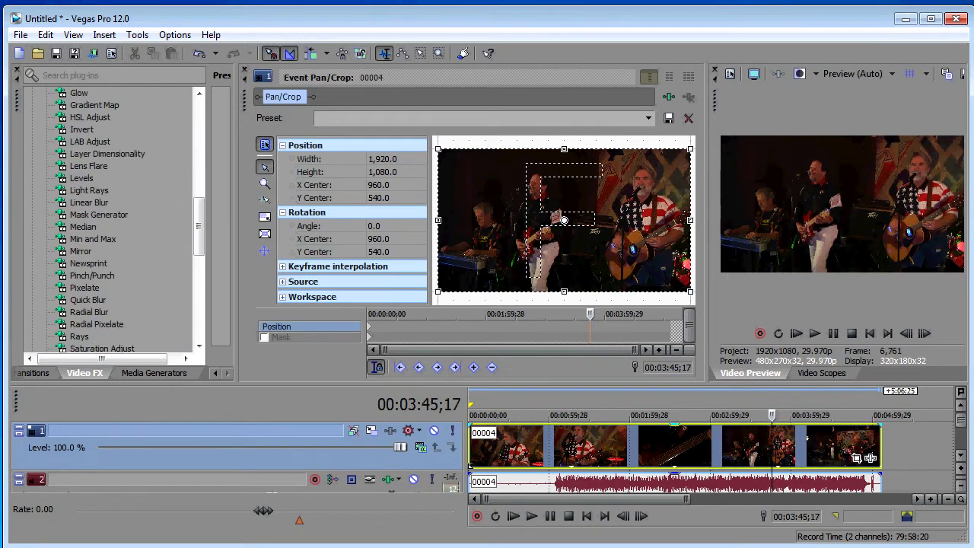
pyautogui.click(344, 97)
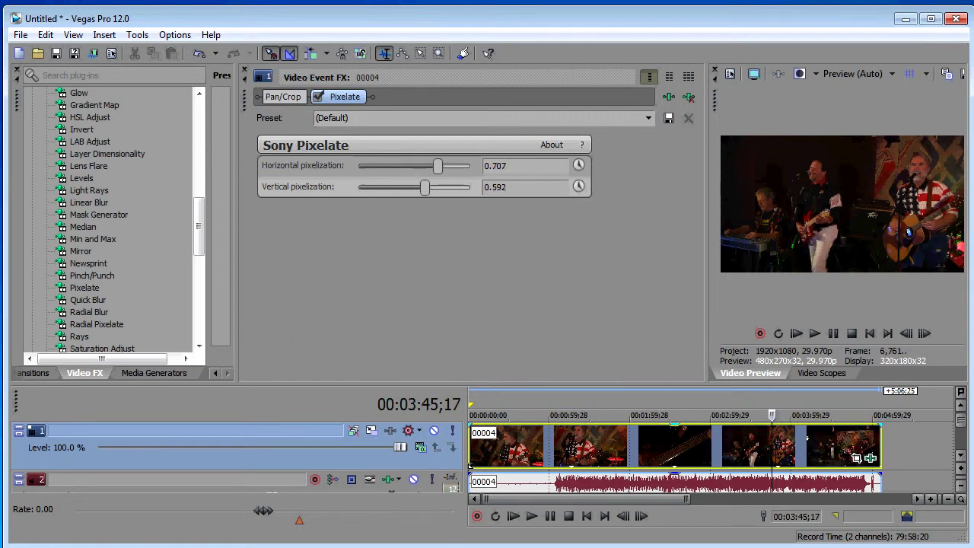
pyautogui.click(284, 96)
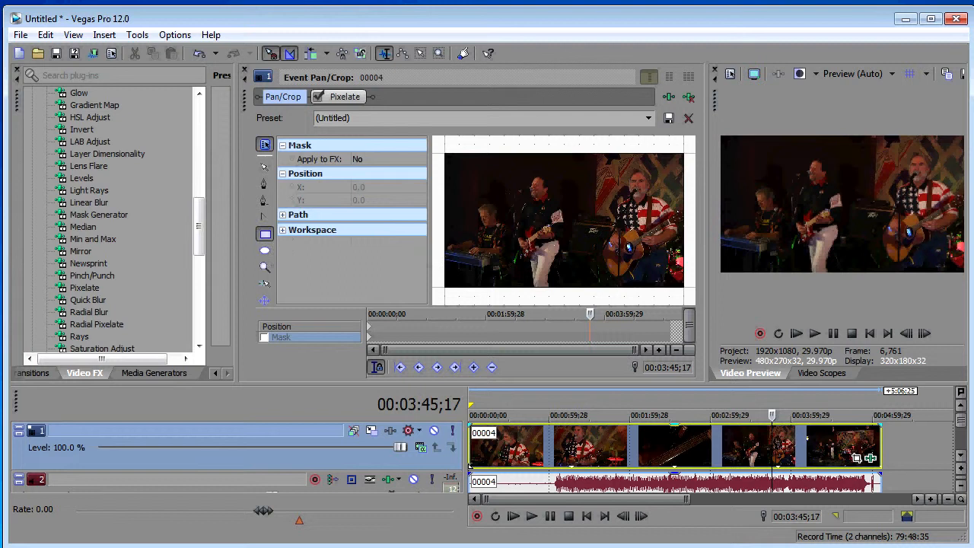
pyautogui.moveTo(264, 251)
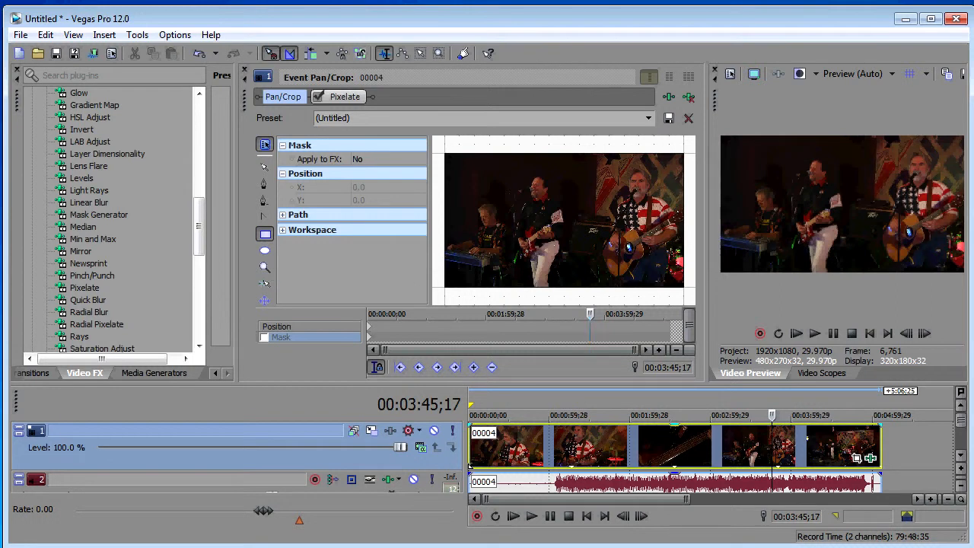
pyautogui.moveTo(264, 250)
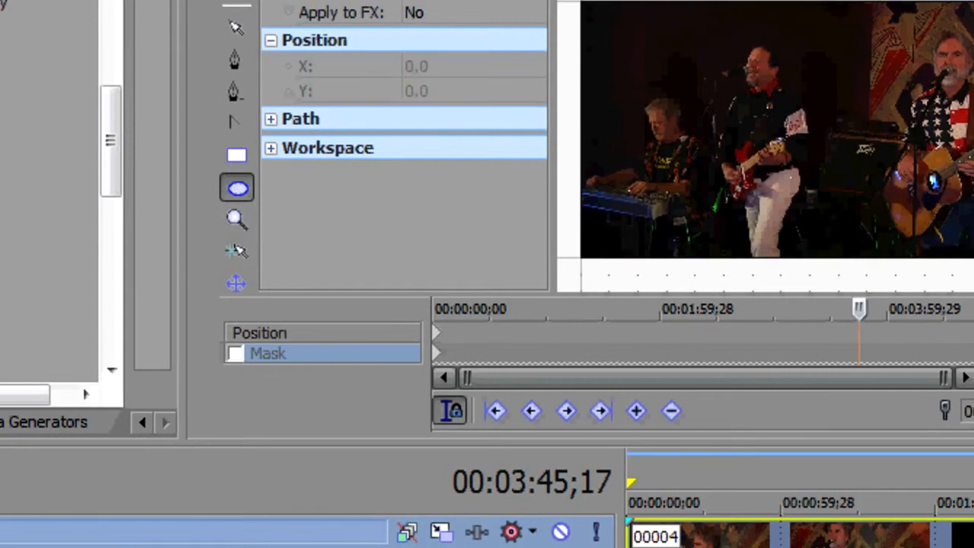
# Use the Ellipse mask tool to circle the keyboardist's and guitarist's faces
pyautogui.click(236, 353)
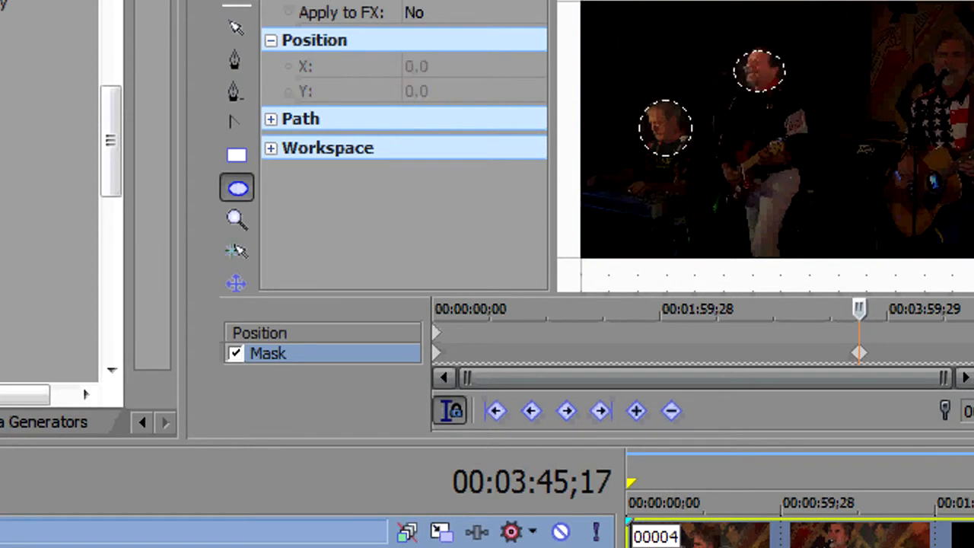
pyautogui.click(763, 68)
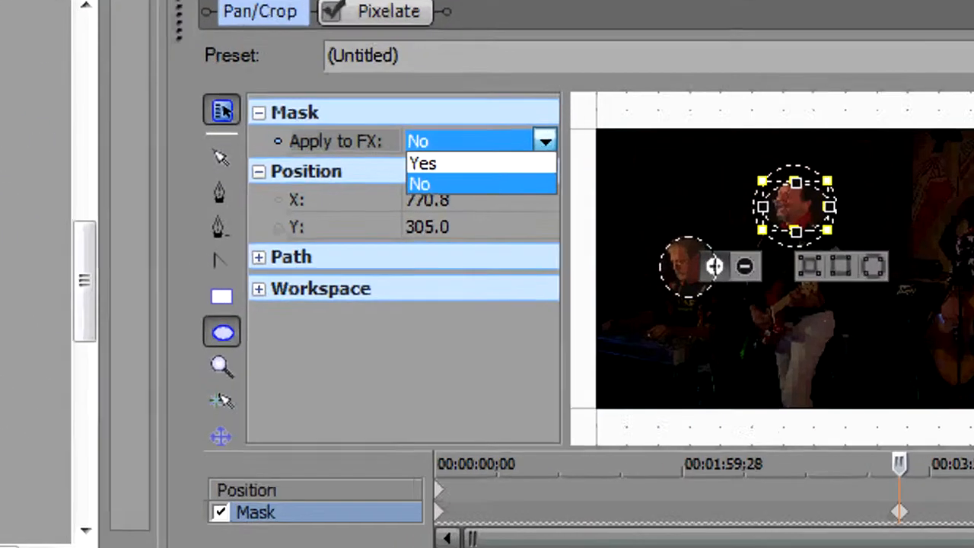
# Set the mask's Apply to FX to Yes and set pixelization to 0.701
pyautogui.click(372, 12)
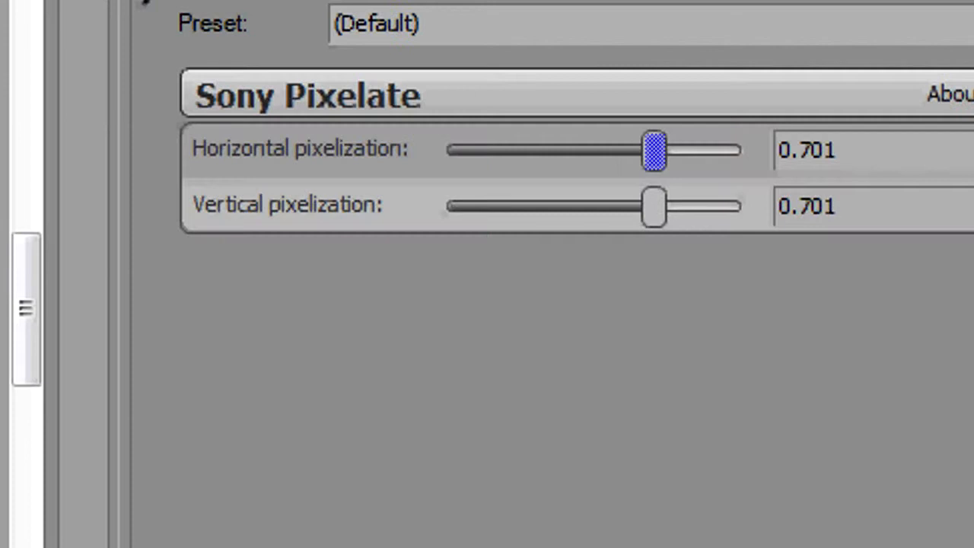
pyautogui.moveTo(654, 150); pyautogui.dragTo(711, 150)
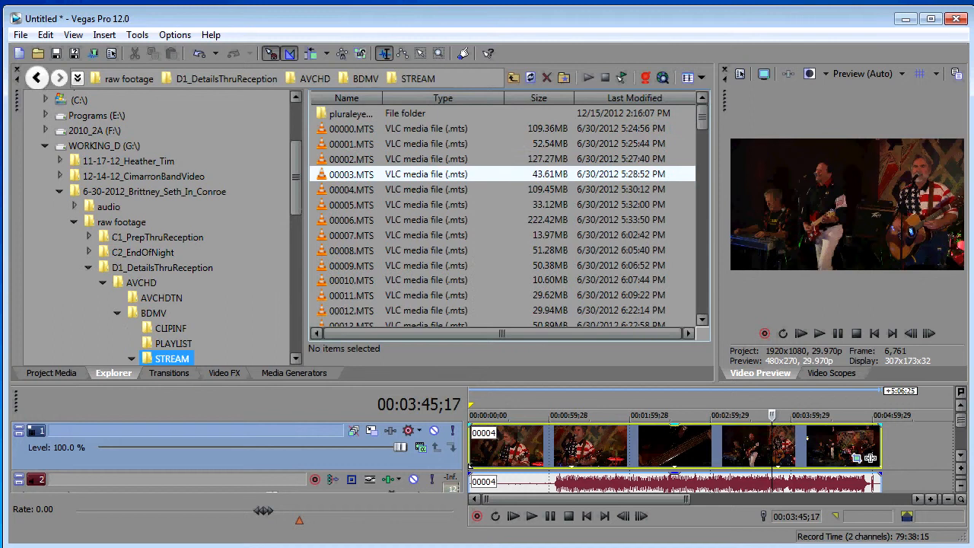
# Browse to 12-14-12_CimarronBandVideo > Raw > D_Cam > AVCHD > BDMV > STREAM
pyautogui.click(351, 173)
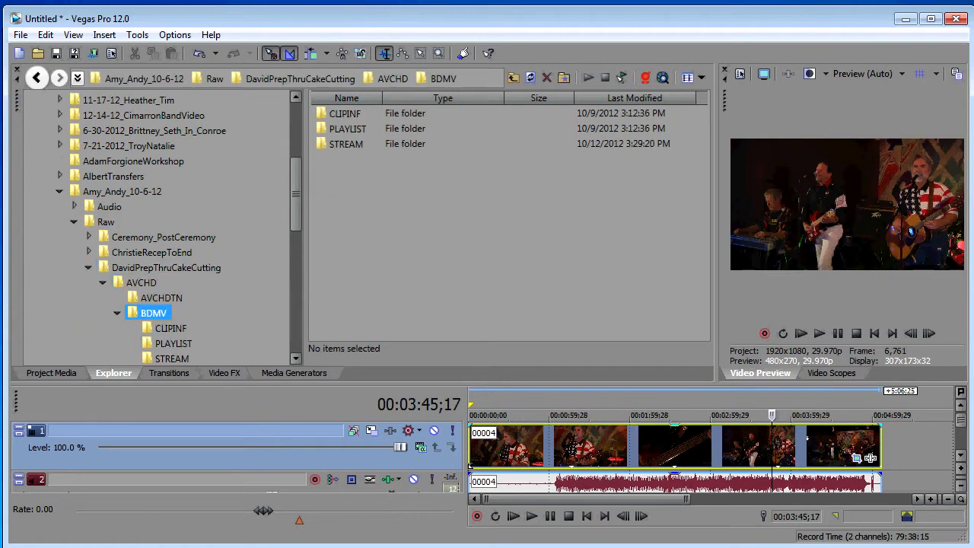
pyautogui.doubleClick(171, 359)
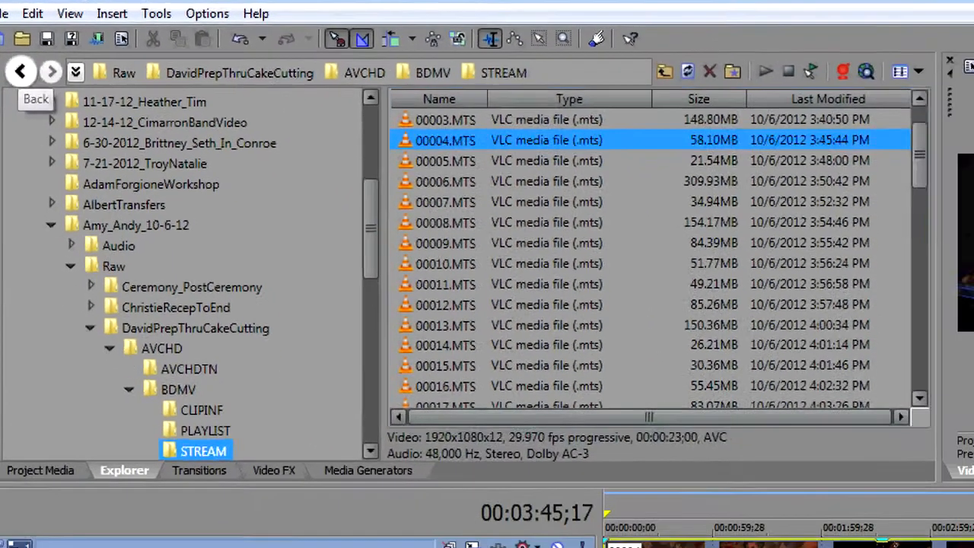
pyautogui.click(196, 328)
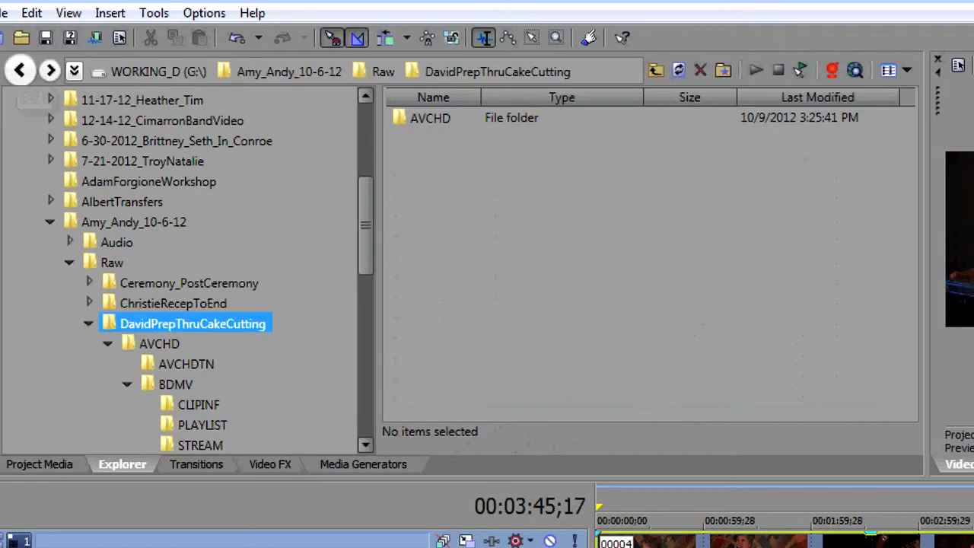
pyautogui.click(175, 140)
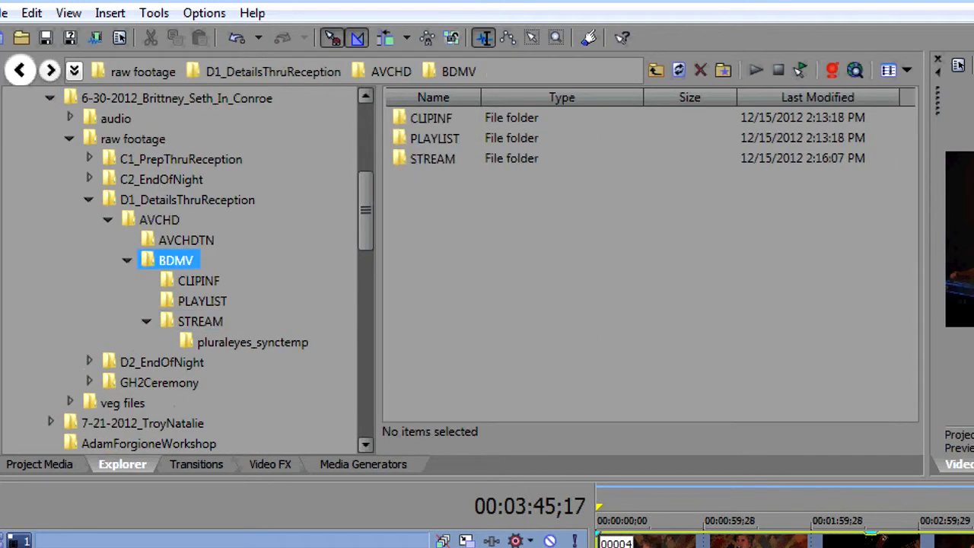
pyautogui.click(177, 97)
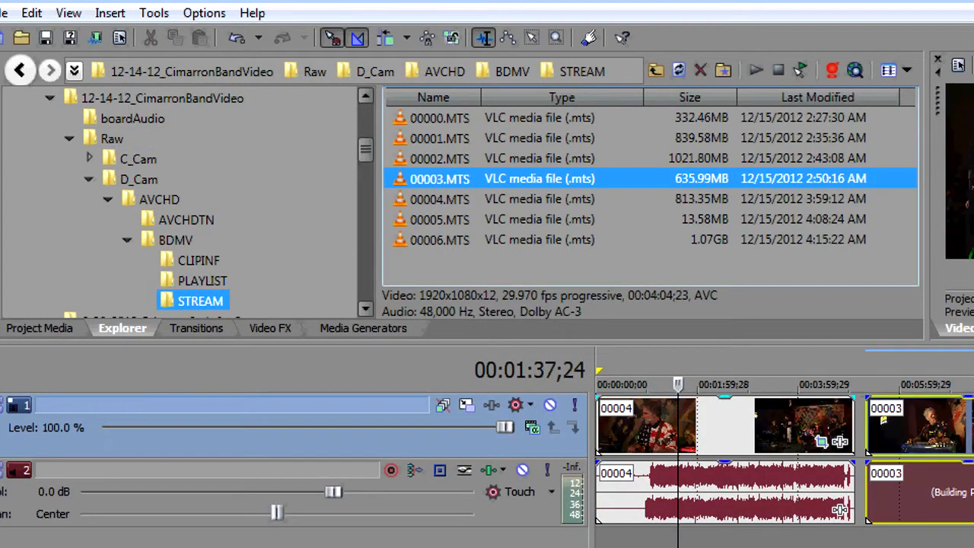
# Pick the 00003.MTS clip and adjust the opacity of its video event
pyautogui.click(440, 198)
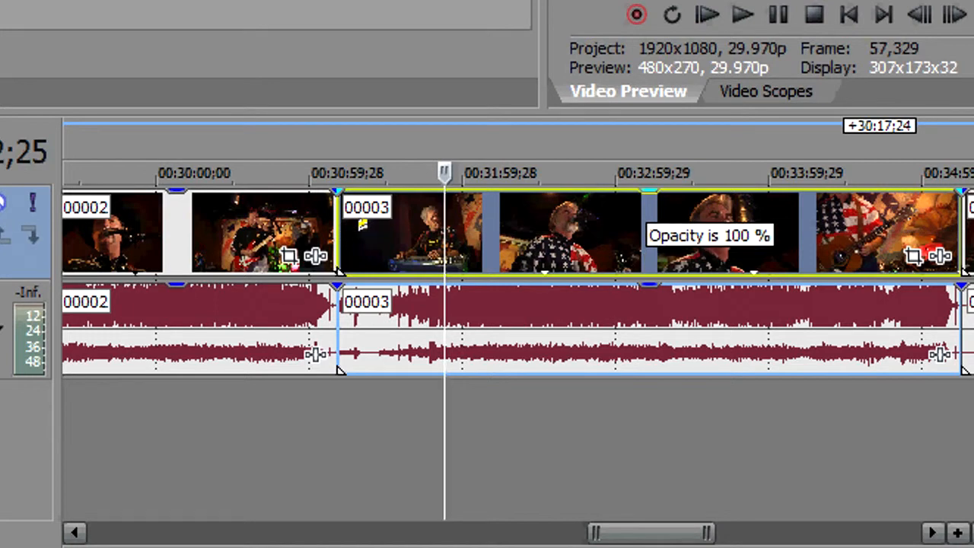
pyautogui.moveTo(650, 192); pyautogui.dragTo(651, 201)
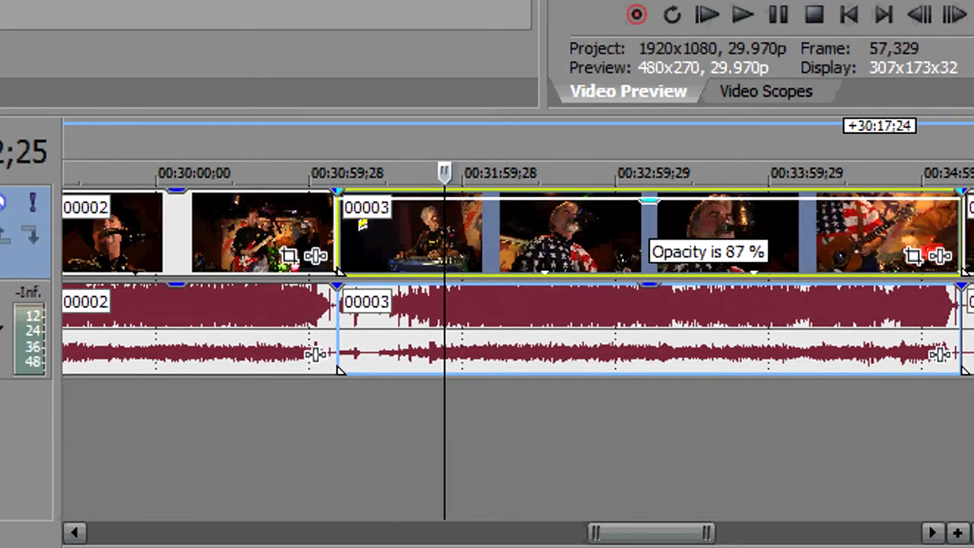
pyautogui.moveTo(650, 199); pyautogui.dragTo(650, 194)
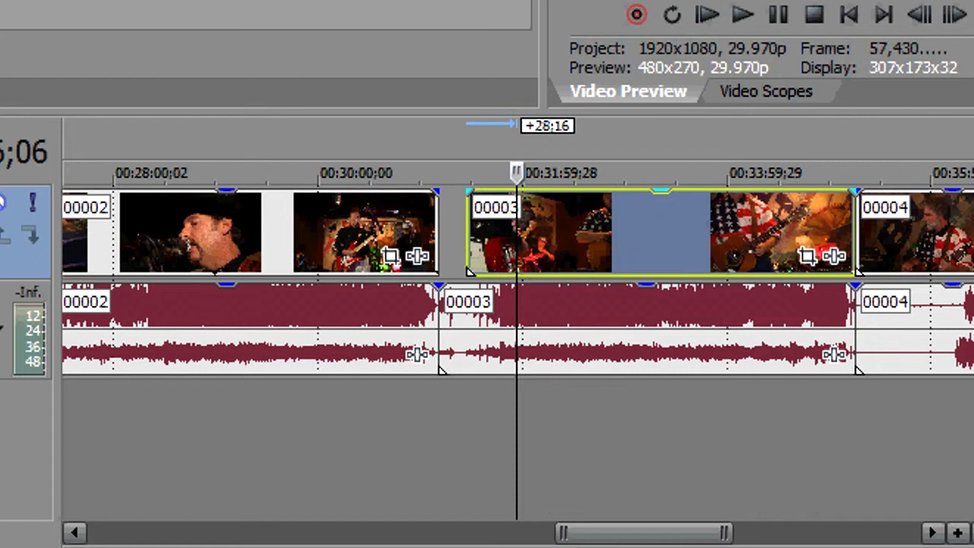
# Drag clip 00003 right until it overlaps 00004 with a crossfade
pyautogui.moveTo(470, 236); pyautogui.dragTo(532, 235)
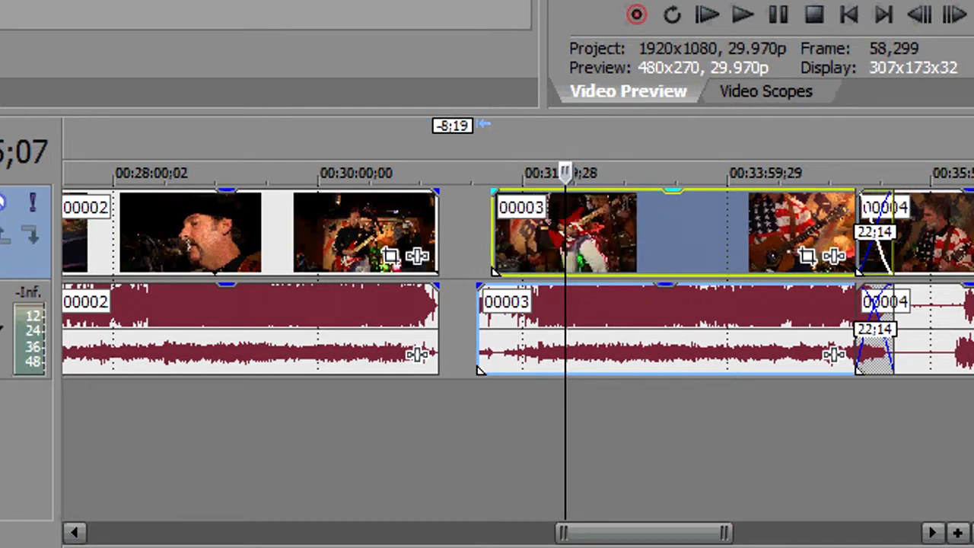
# Trim the 00003 video start later and slide its audio separately so it leads
pyautogui.moveTo(493, 232); pyautogui.dragTo(529, 232)
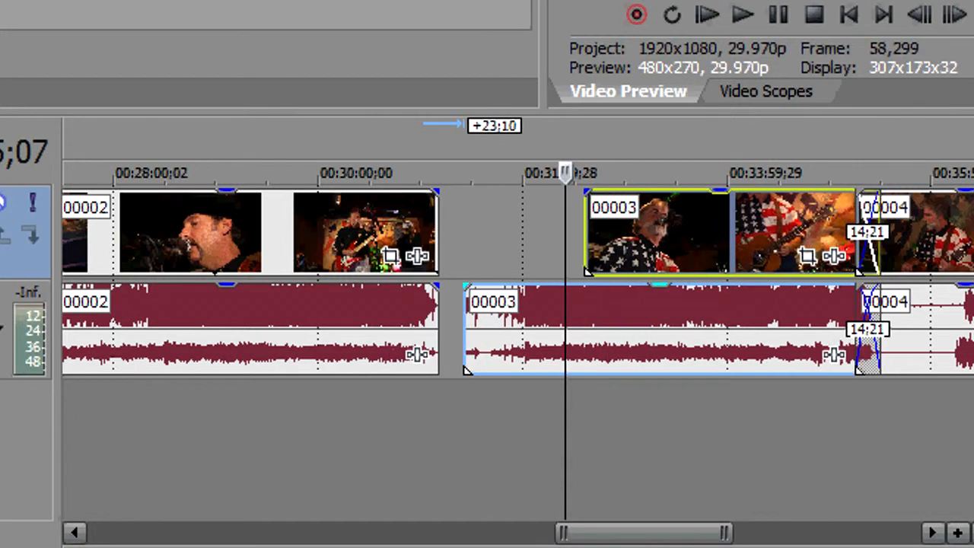
pyautogui.click(670, 339)
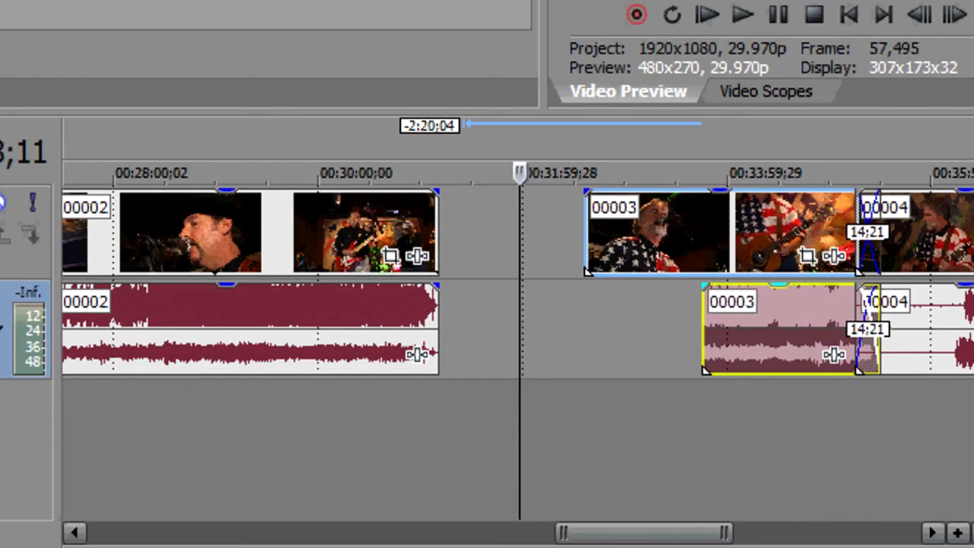
pyautogui.moveTo(708, 327); pyautogui.dragTo(548, 327)
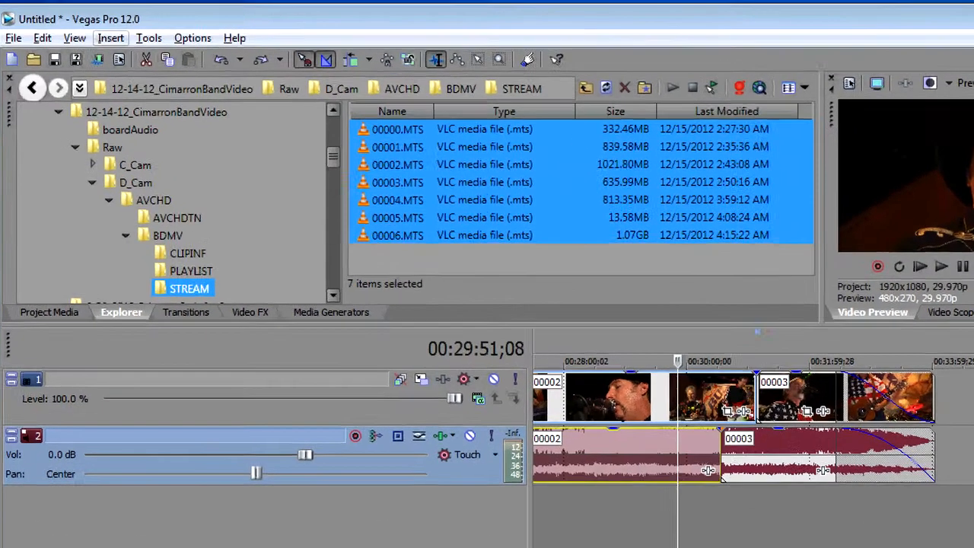
# Add a volume envelope and shape a boost, a -5.2 dB dip, then -2.4 dB
pyautogui.click(108, 38)
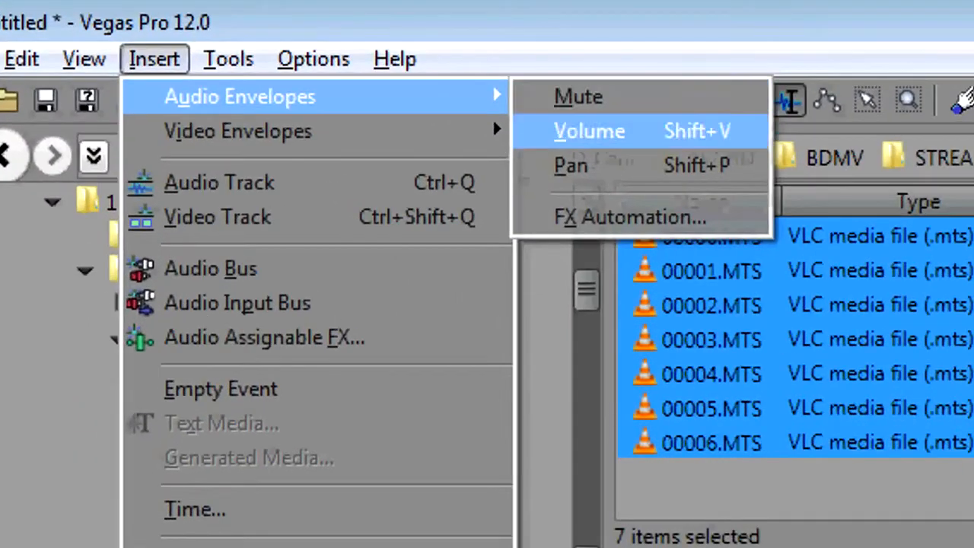
pyautogui.click(588, 130)
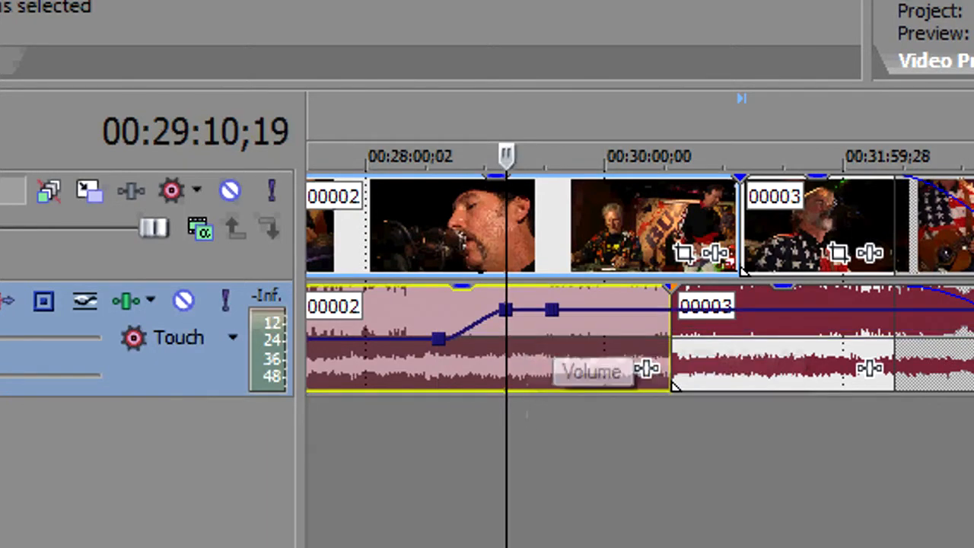
pyautogui.moveTo(551, 311); pyautogui.dragTo(552, 363)
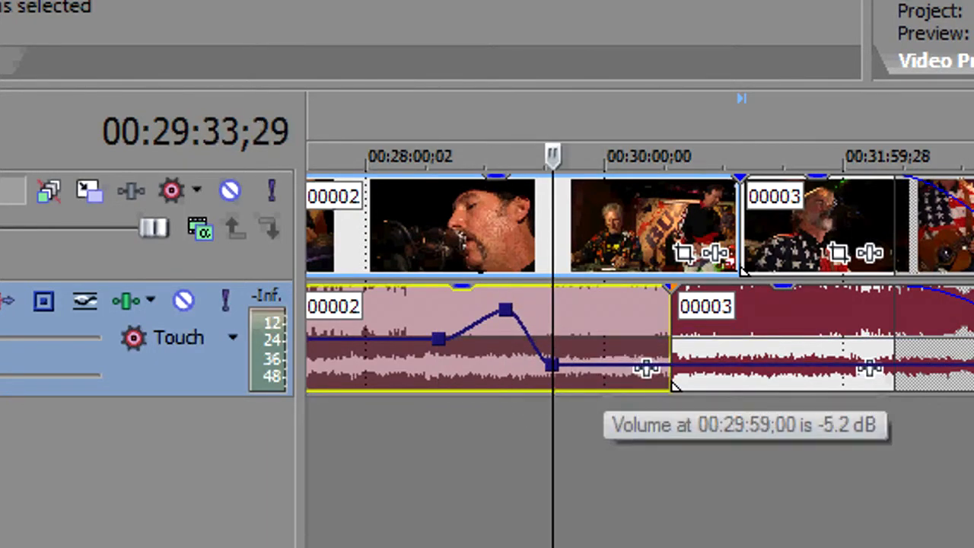
pyautogui.moveTo(554, 365); pyautogui.dragTo(611, 352)
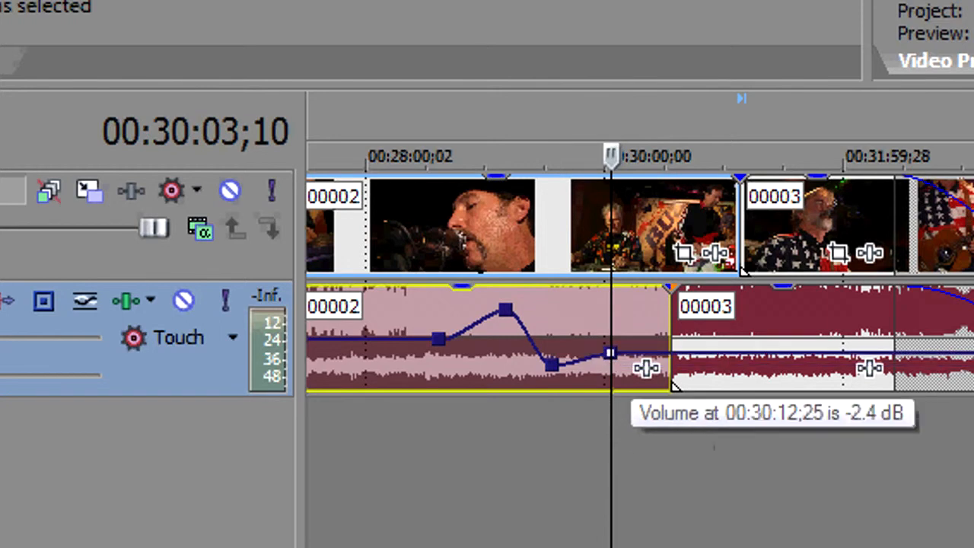
pyautogui.moveTo(609, 352); pyautogui.dragTo(609, 308)
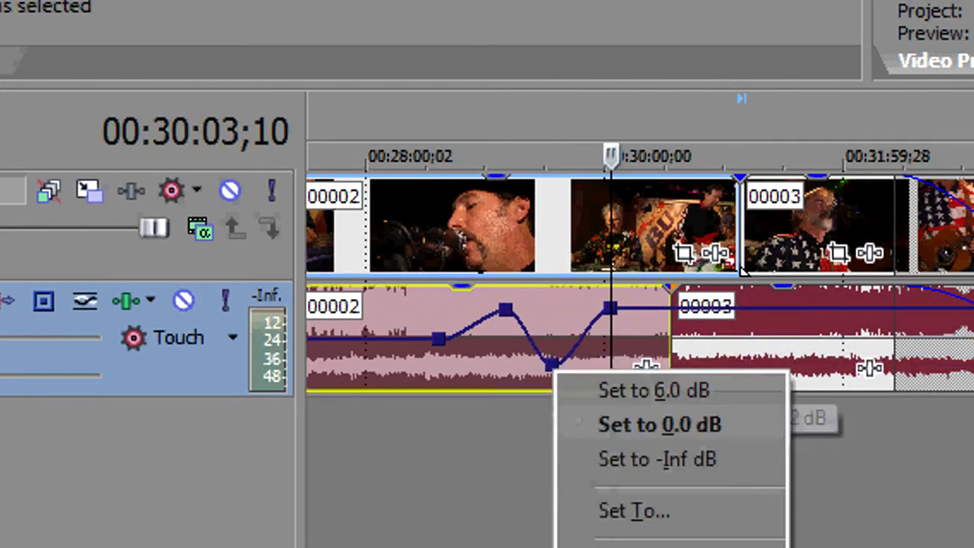
pyautogui.moveTo(665, 425)
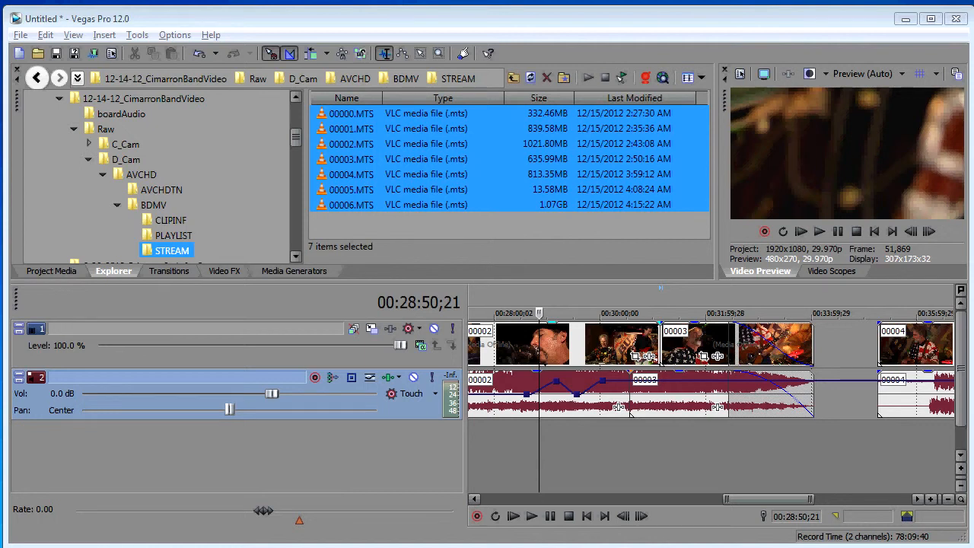
# Open Render As and choose the _MVS_Vimeo_YouTube_24p_HD template
pyautogui.click(20, 35)
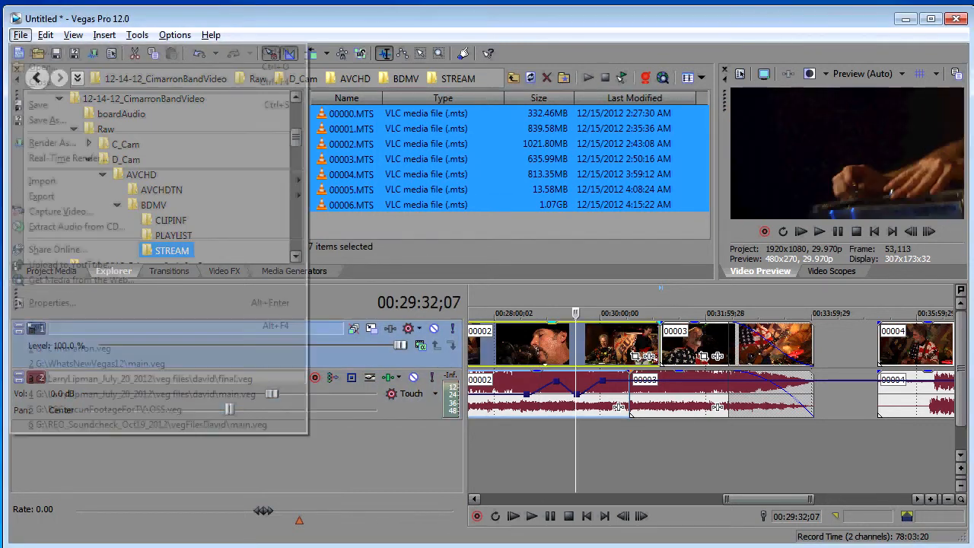
pyautogui.click(52, 143)
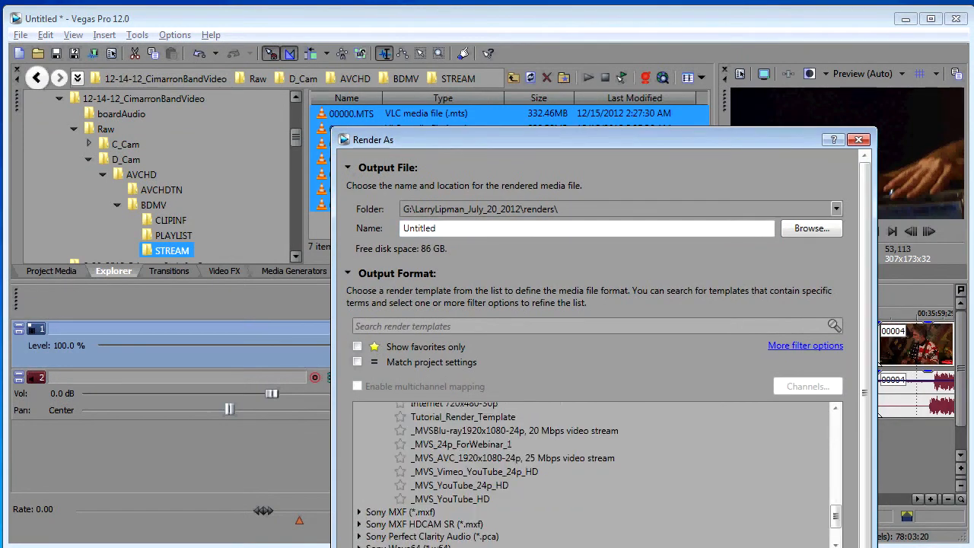
pyautogui.click(464, 471)
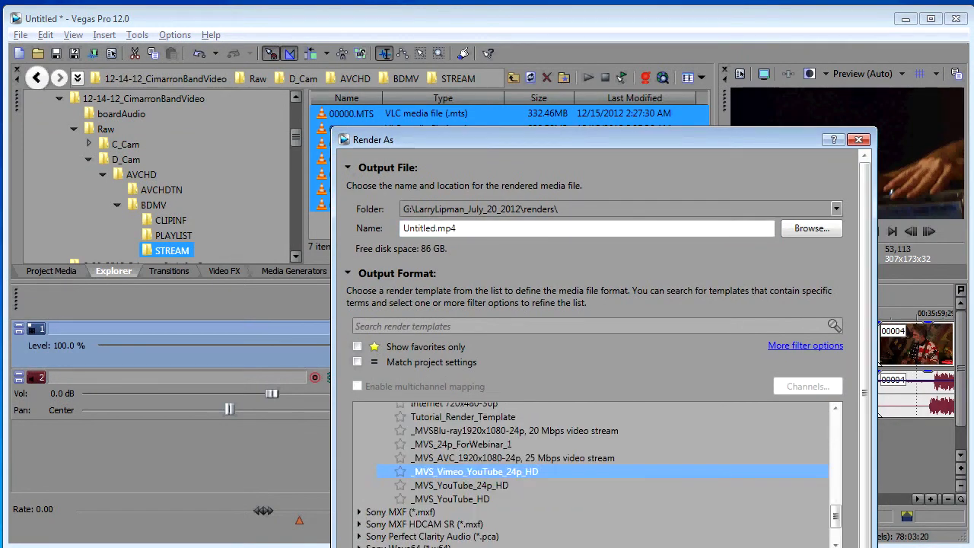